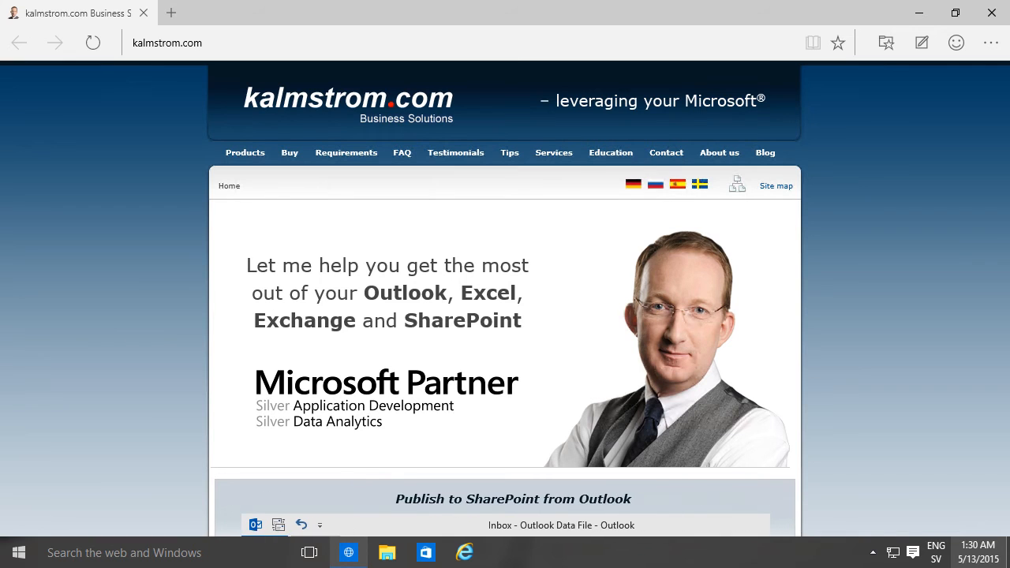
mouse_move(714, 357)
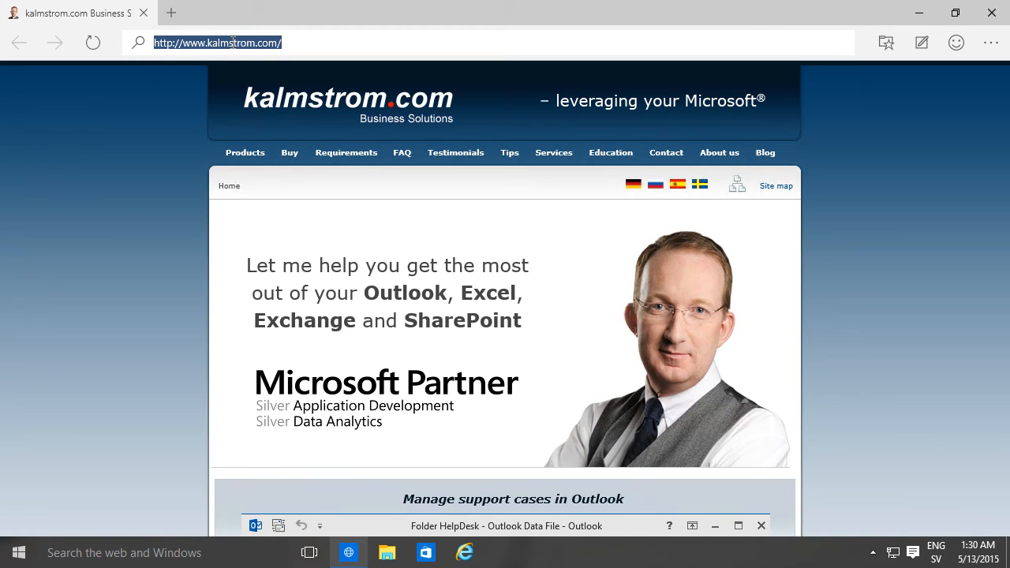
Go to office.com in the address bar to load the Office Online start page.
text(off)
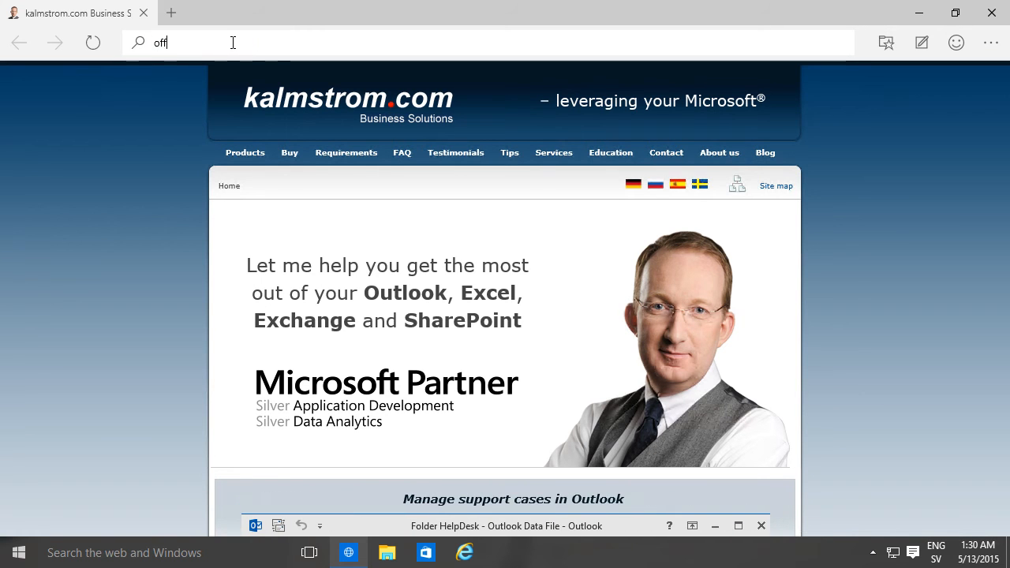
text(office.com)
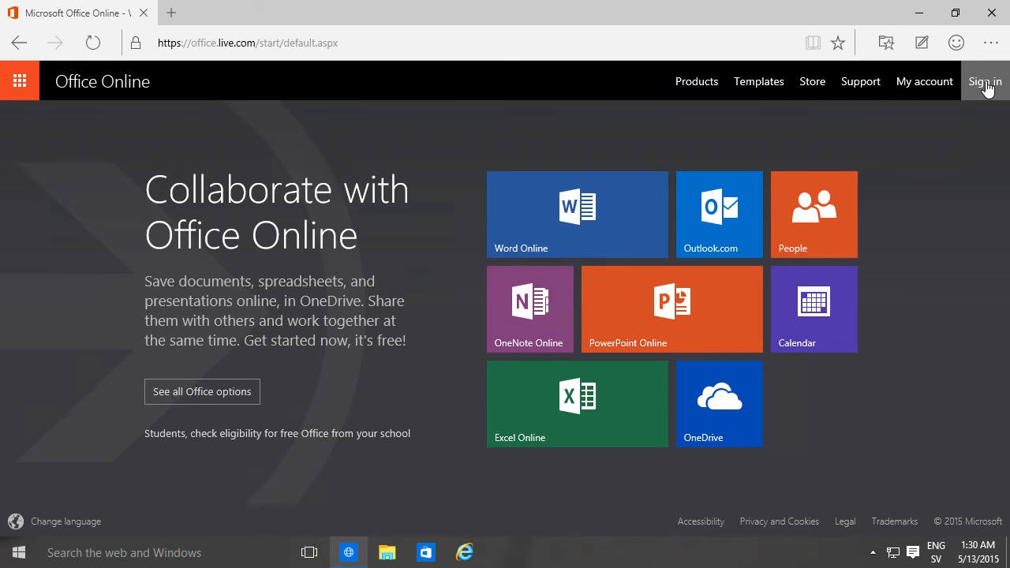
Choose Sign in on Office Online and focus the empty email address field.
click(985, 81)
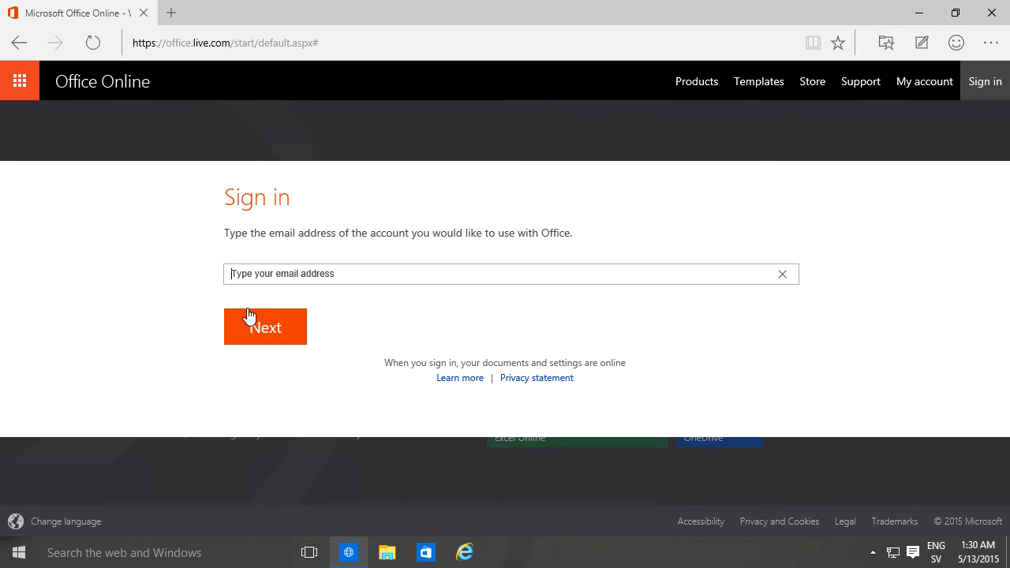
click(511, 274)
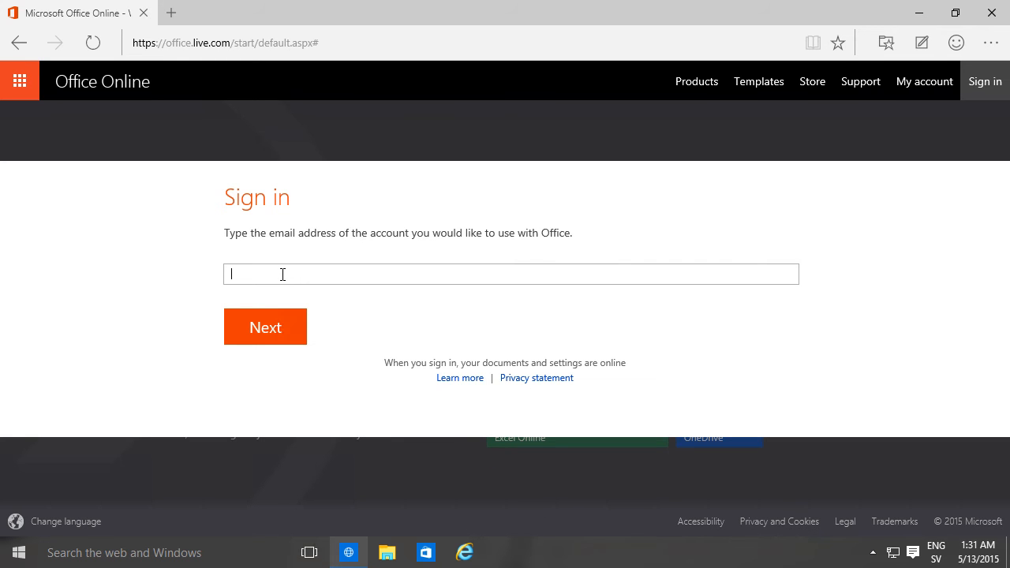
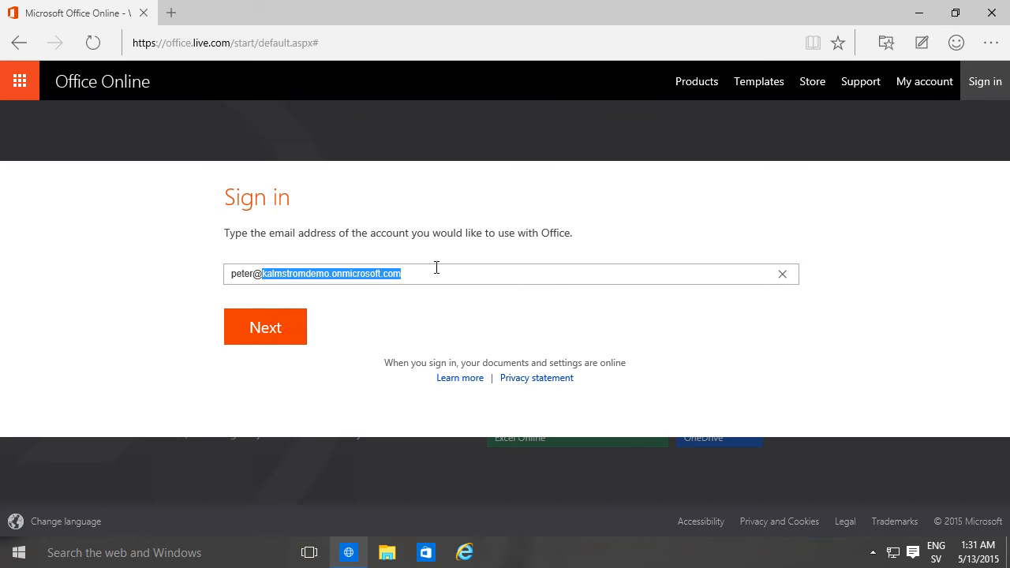
mouse_move(404, 286)
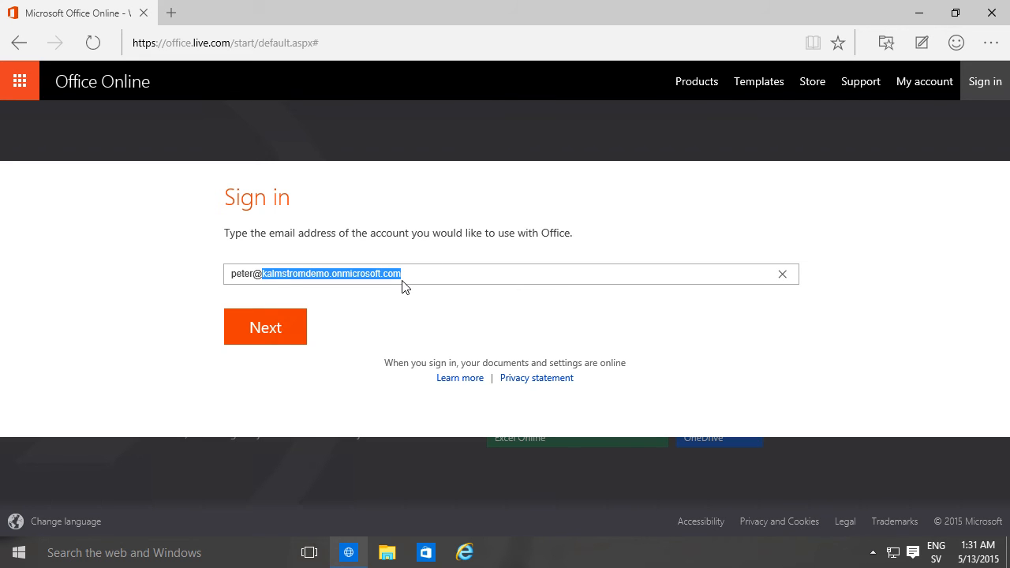
mouse_move(272, 328)
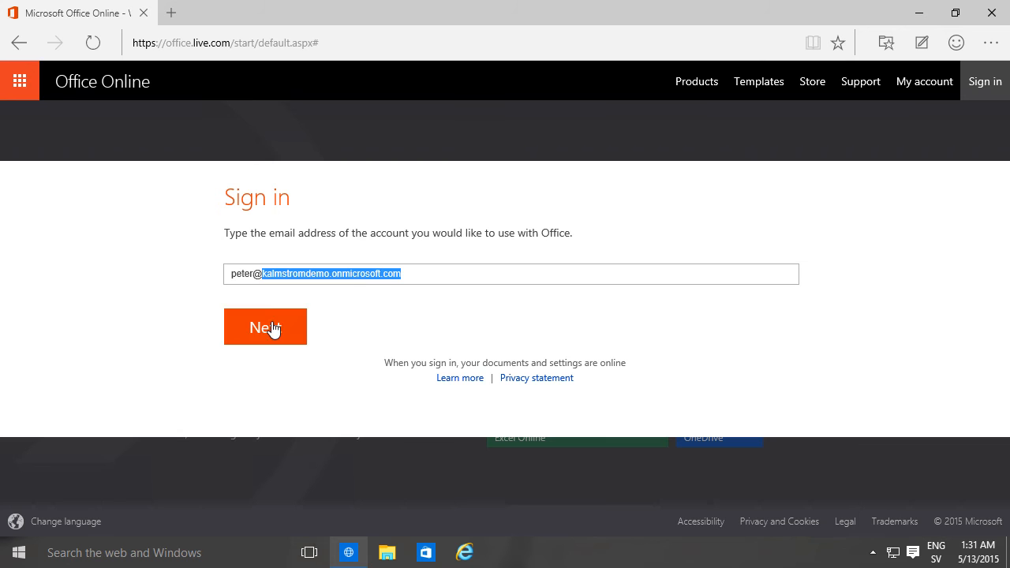
click(265, 327)
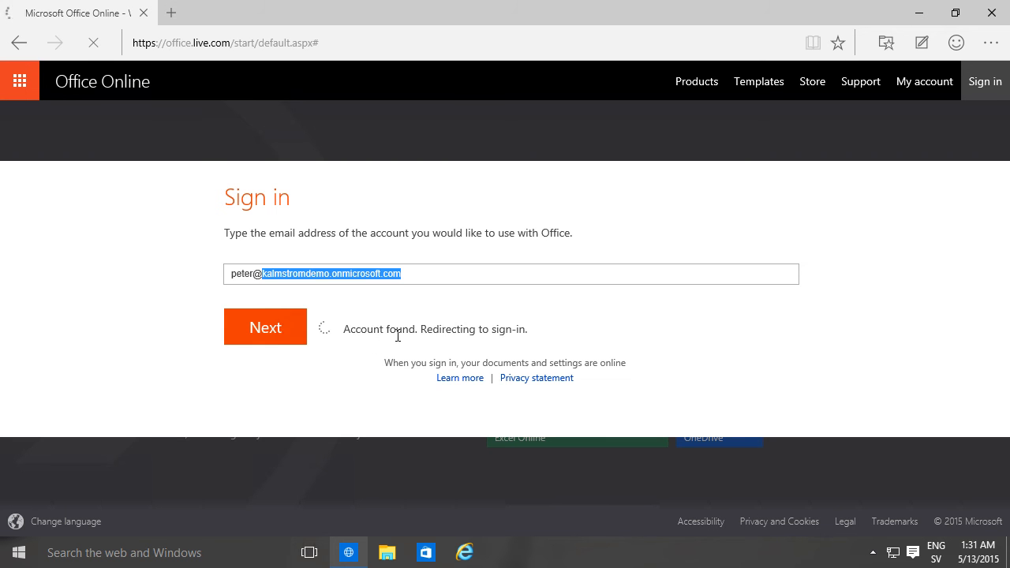
click(265, 327)
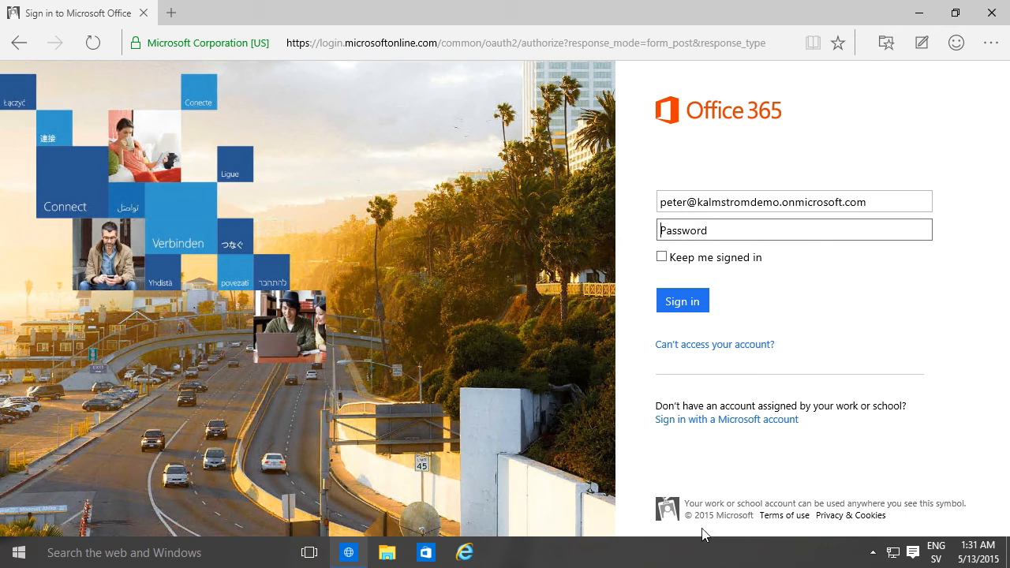
mouse_move(645, 499)
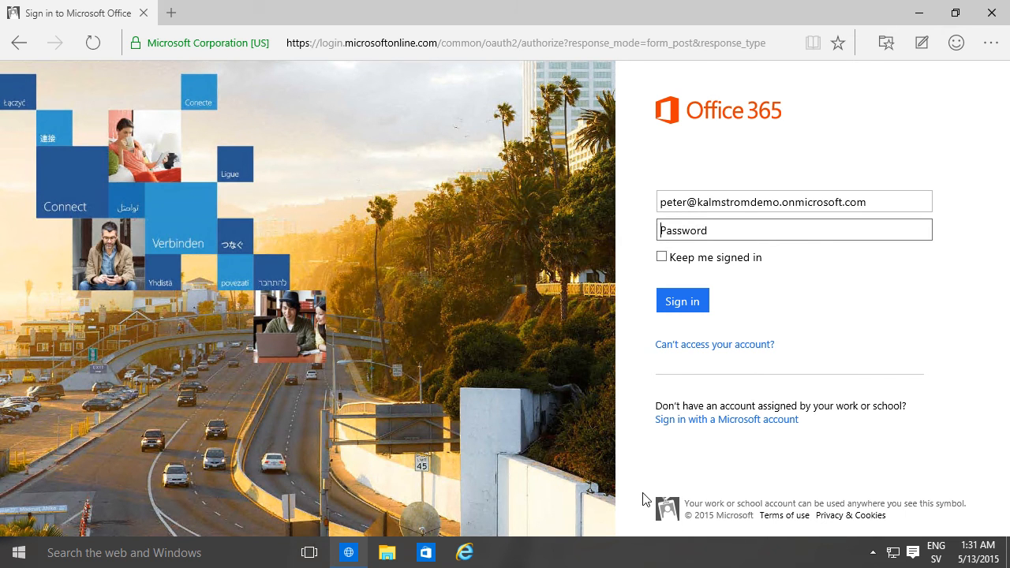
mouse_move(718, 496)
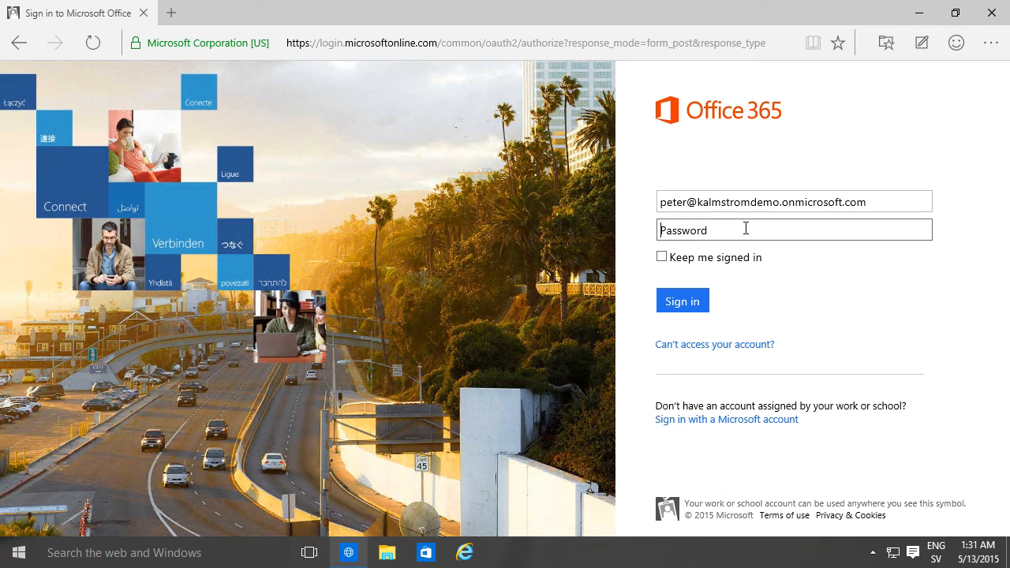
Enter the account password and sign in to reach the Office 365 home portal.
text(password)
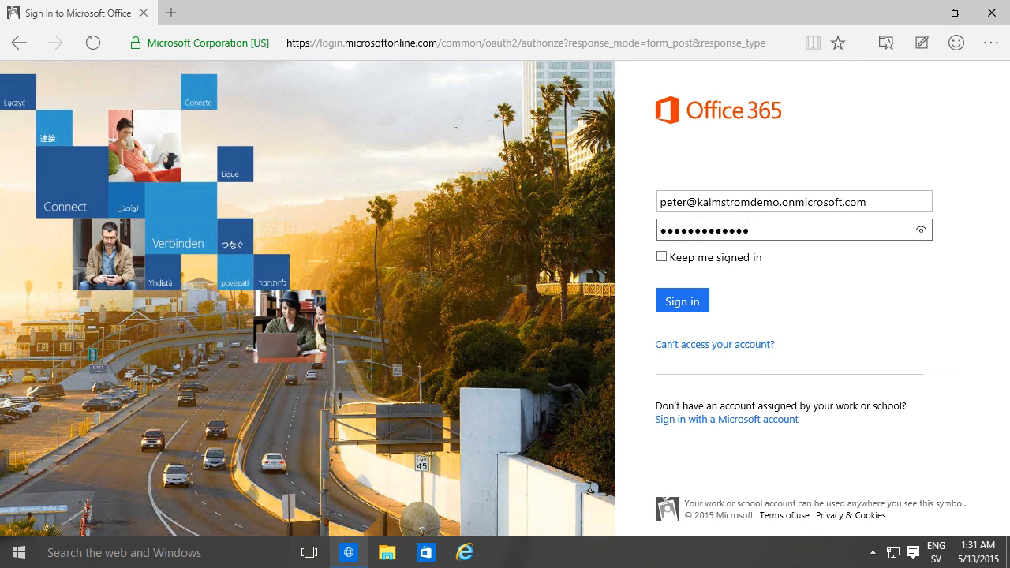
click(681, 301)
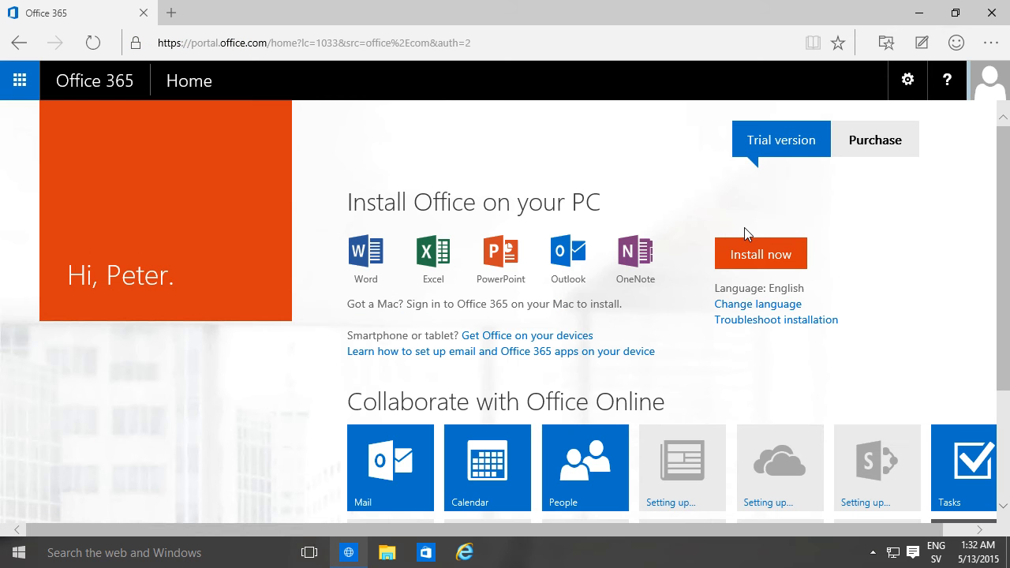
mouse_move(667, 225)
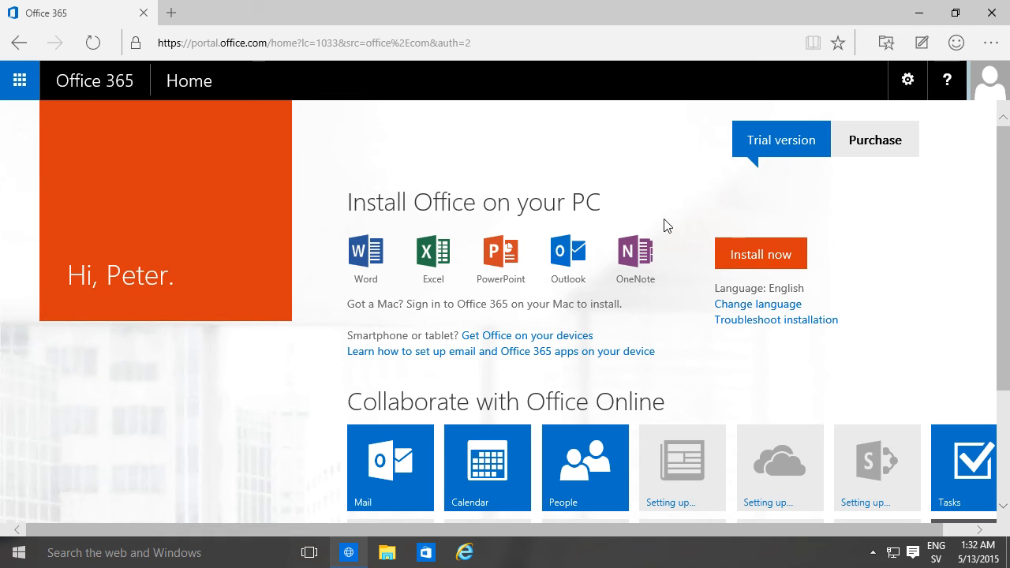
scroll(down, 3)
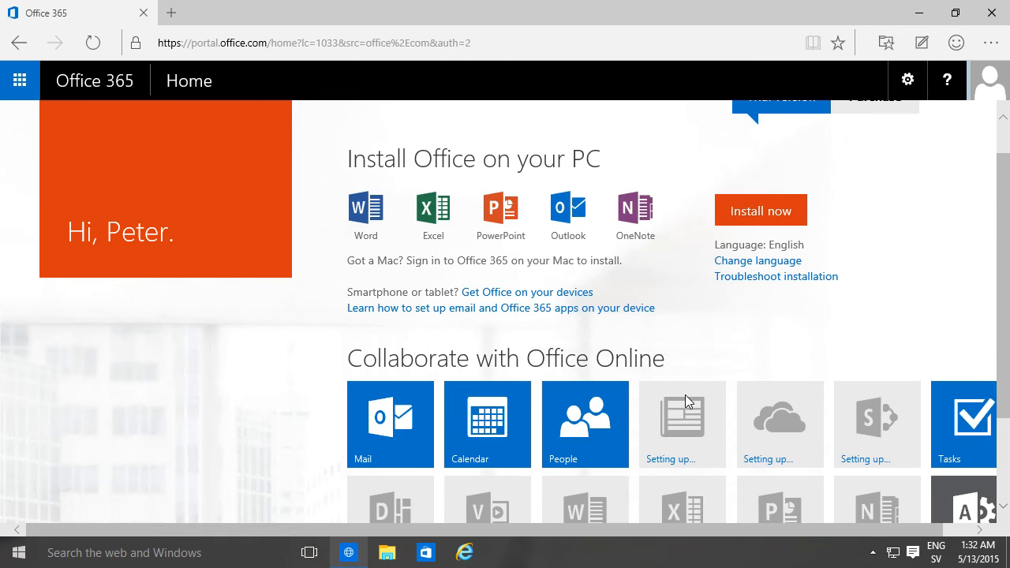
scroll(down, 3)
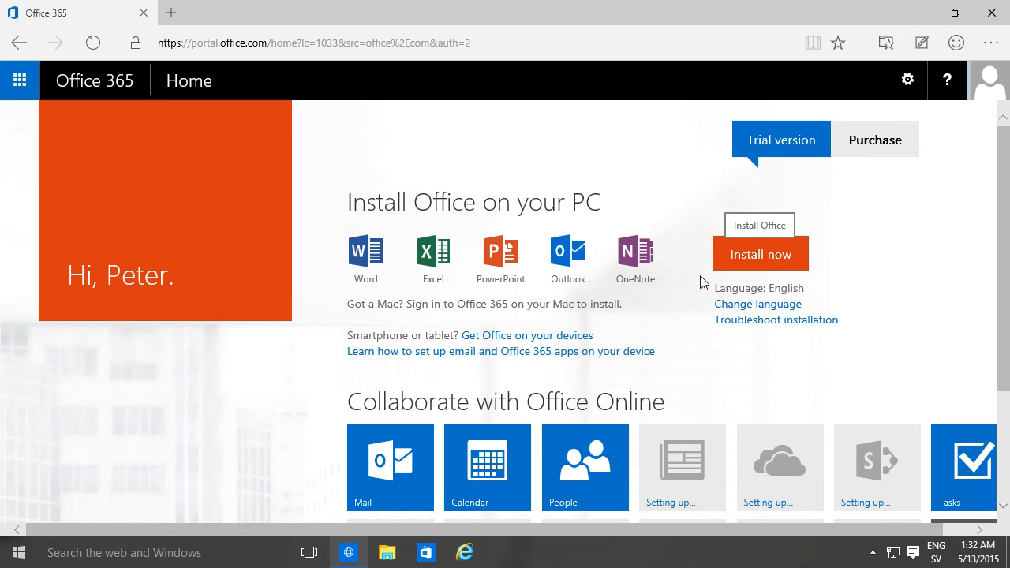
mouse_move(526, 335)
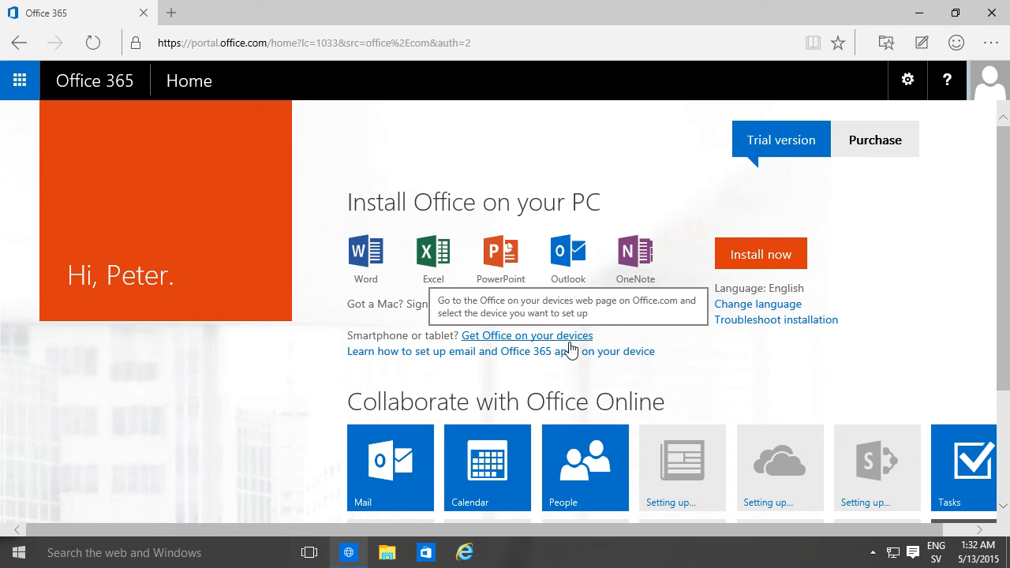